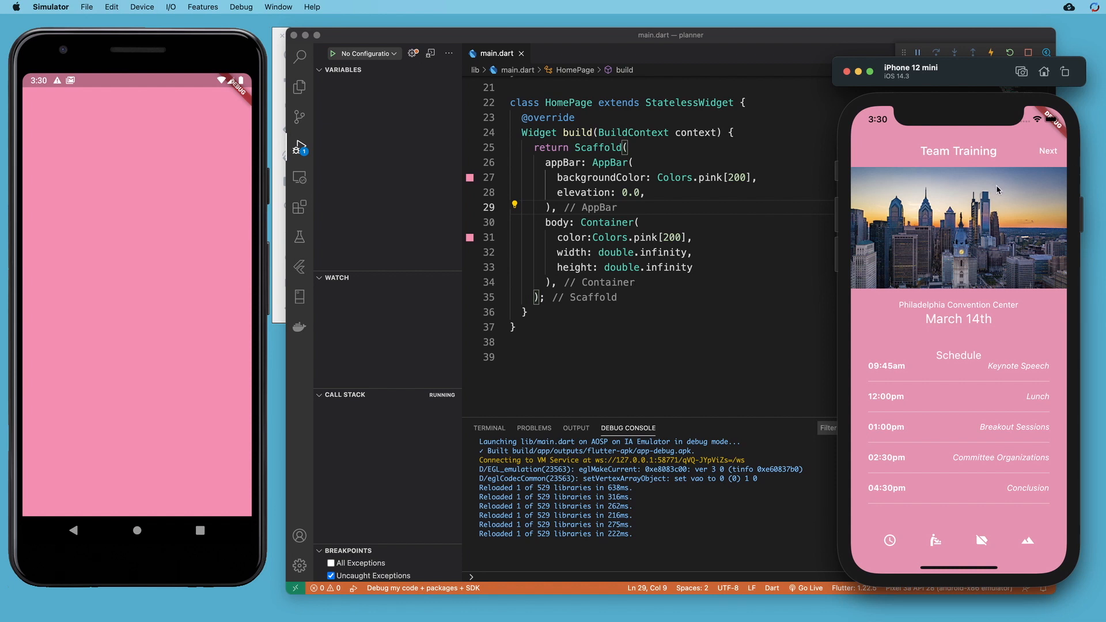
mouse_move(139, 130)
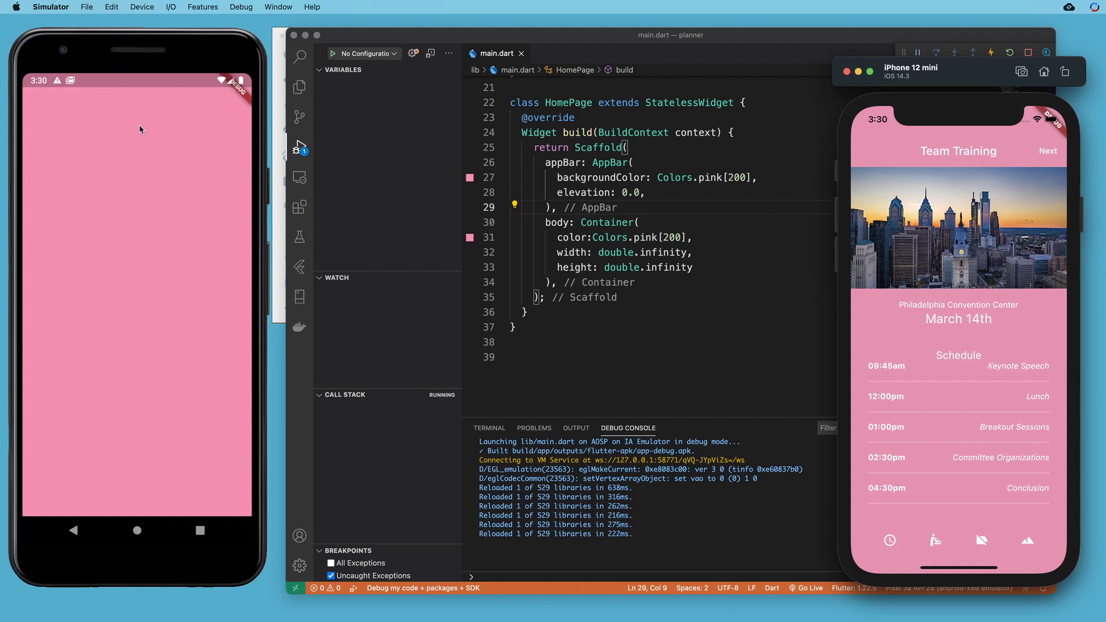
mouse_move(136, 118)
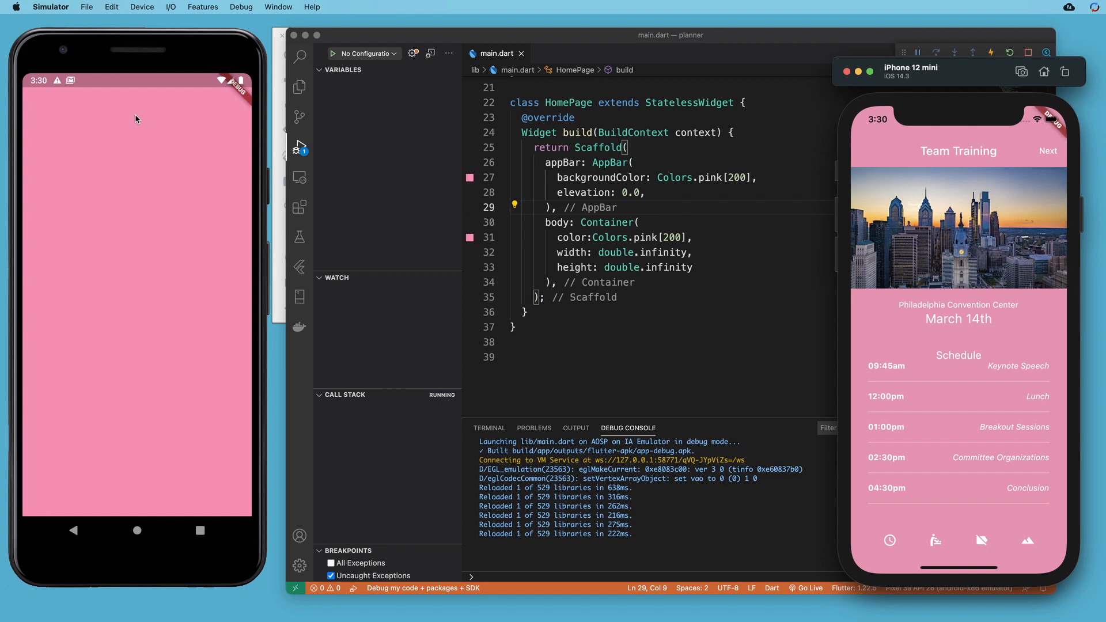
mouse_move(1054, 157)
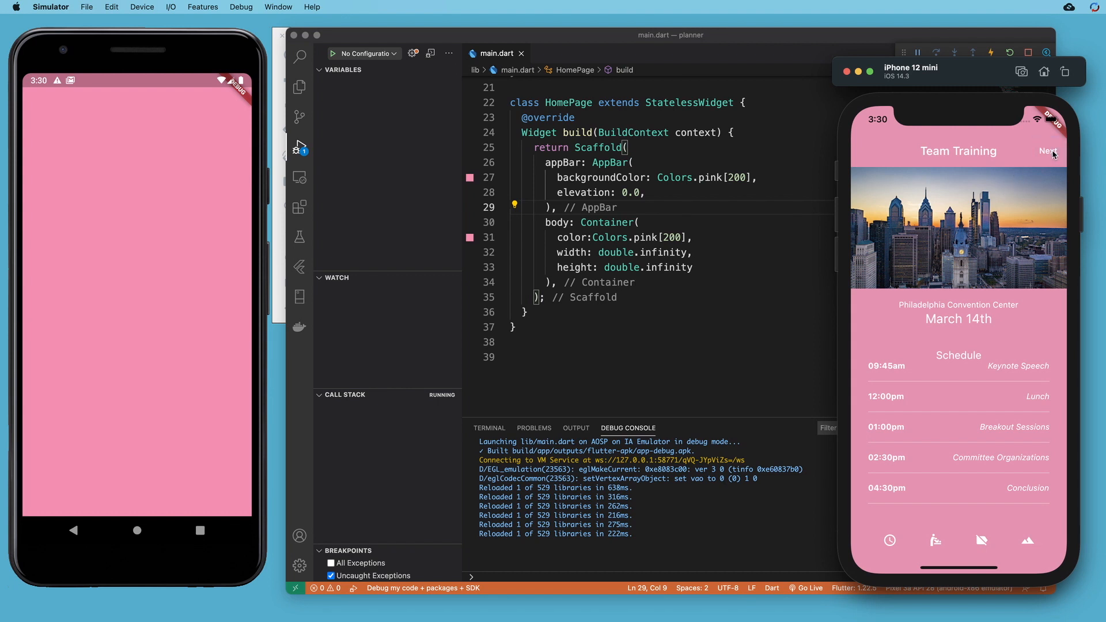
mouse_move(708, 223)
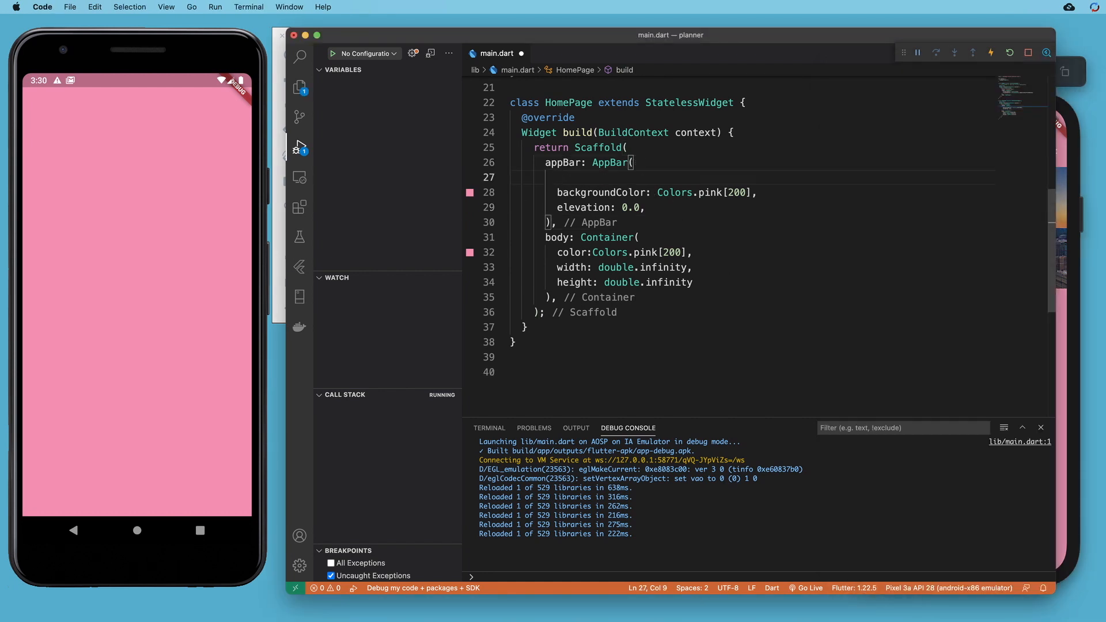
Add title: Text('Team Training') to the AppBar, save, and start the next AppBar property
type("title: ,")
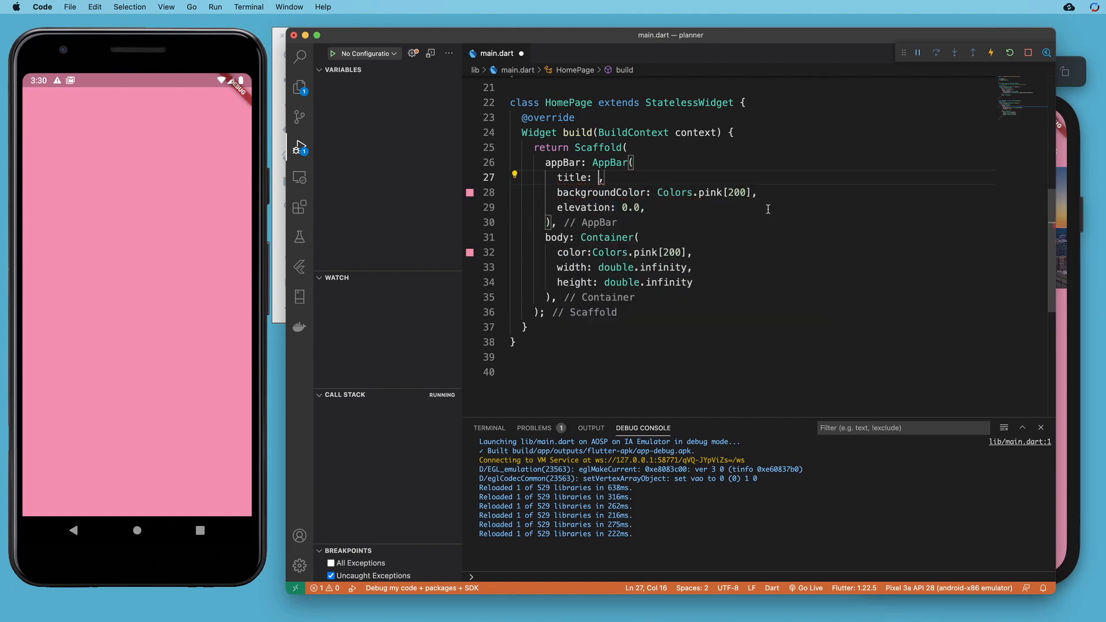
type("Text('Team")
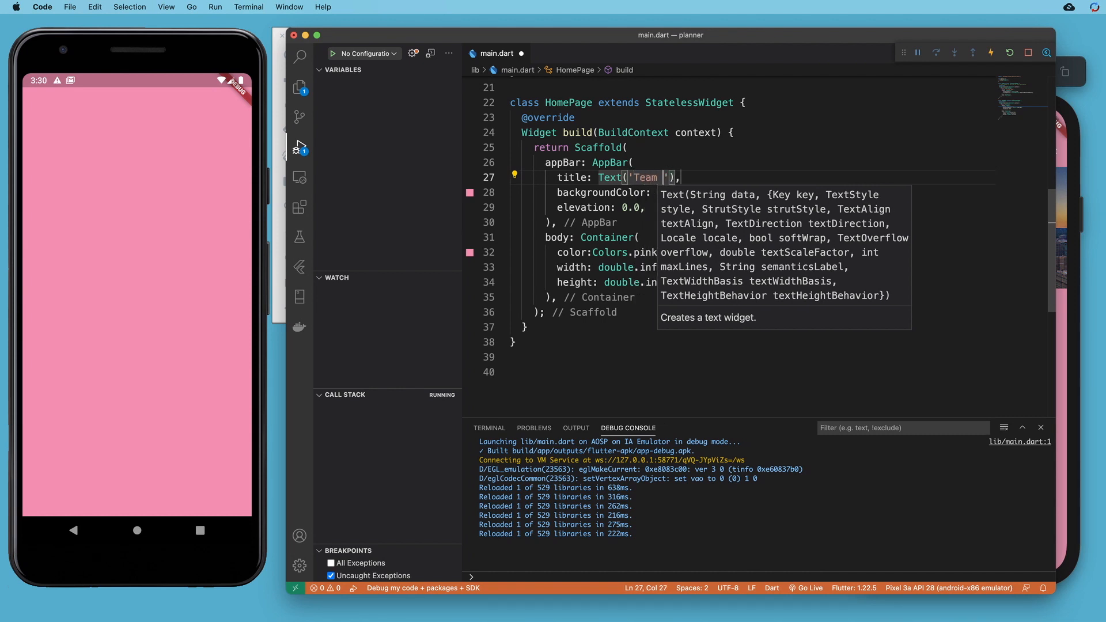
type("Training")
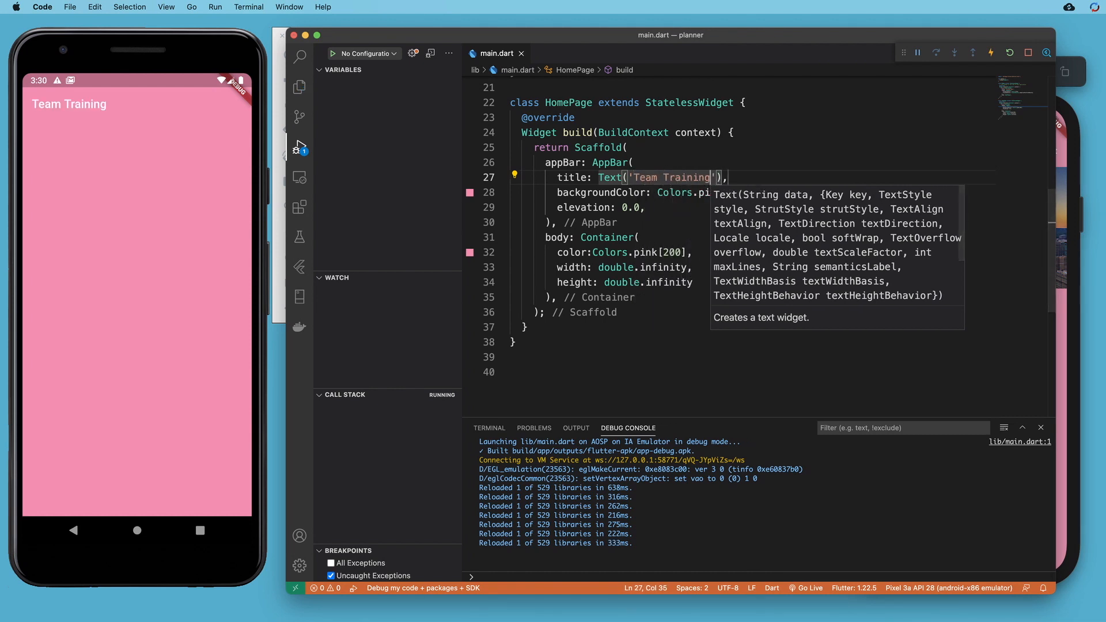
mouse_move(313, 240)
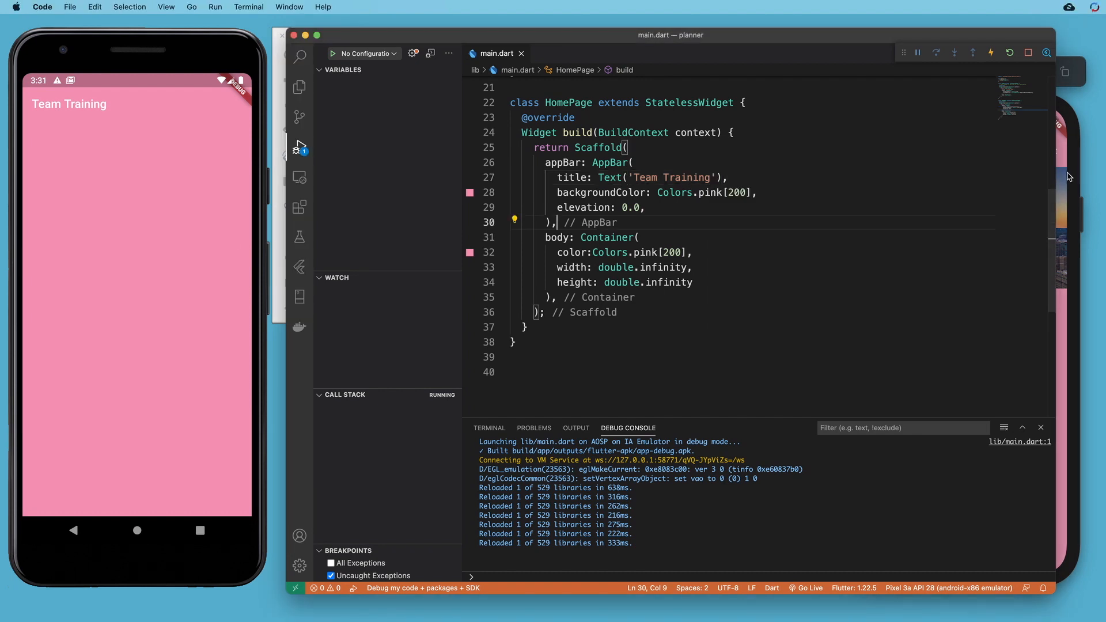
left_click(644, 207)
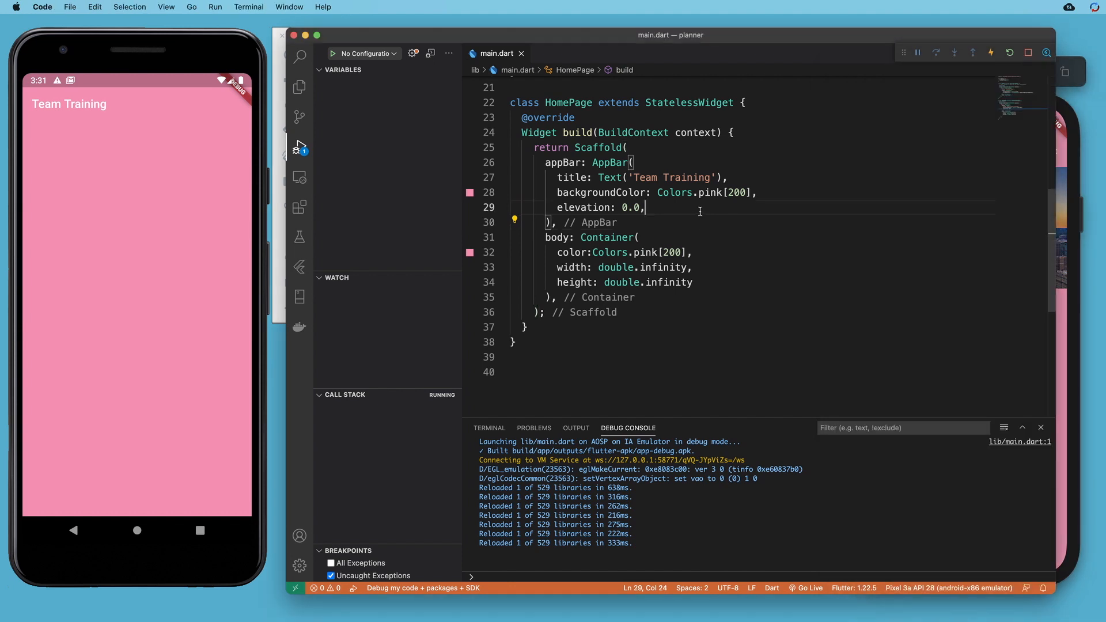
left_click(727, 177)
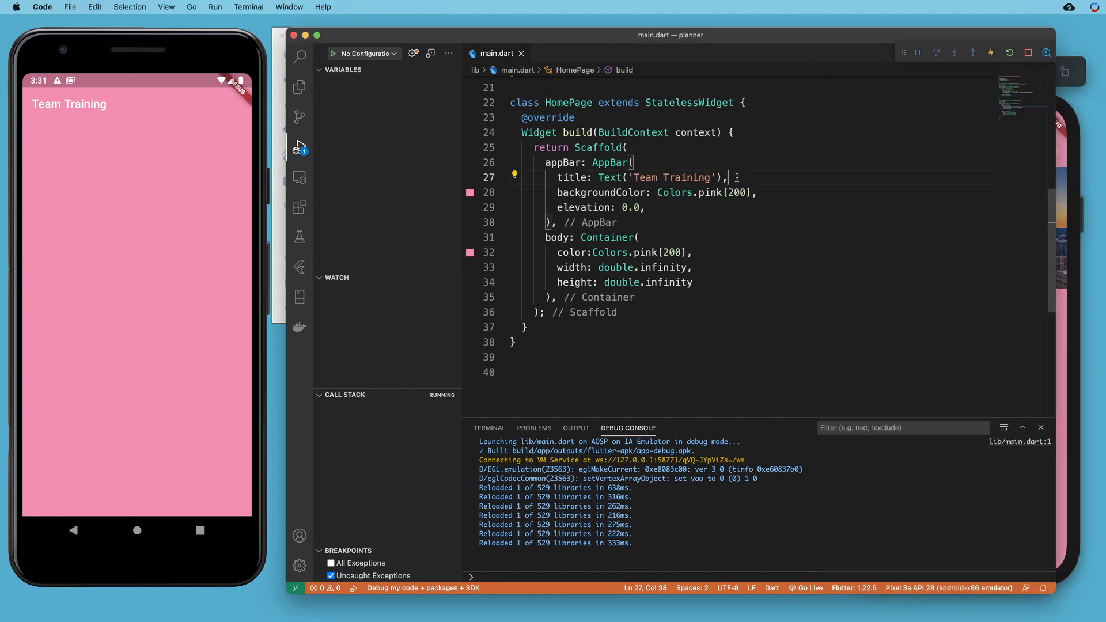
type("ctions: [],")
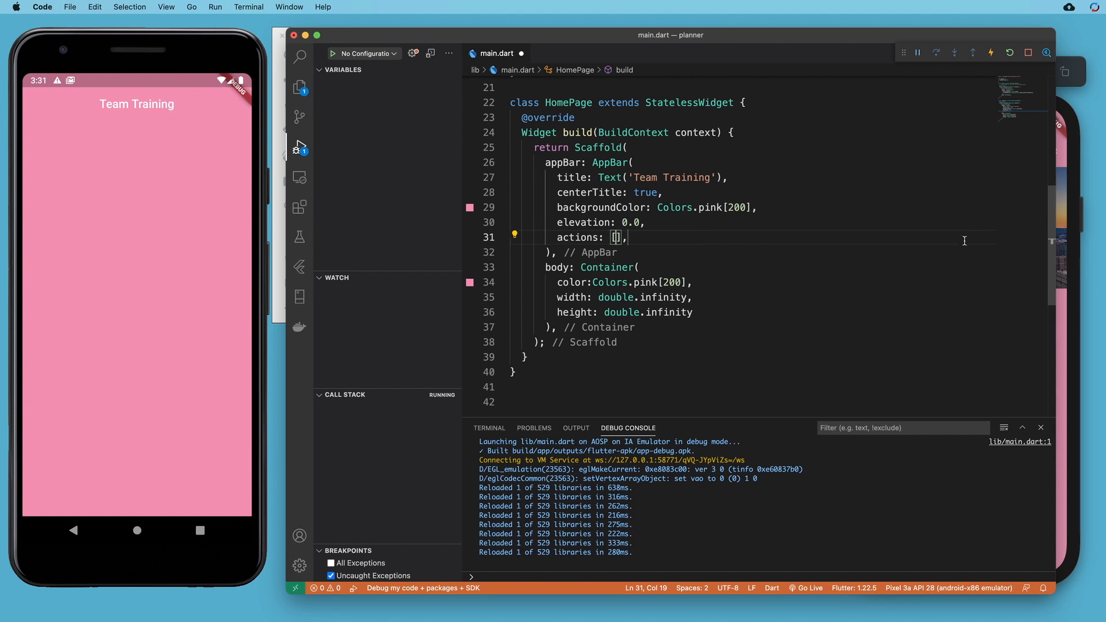
Split the empty actions list across multiple lines to make room for items
key("enter")
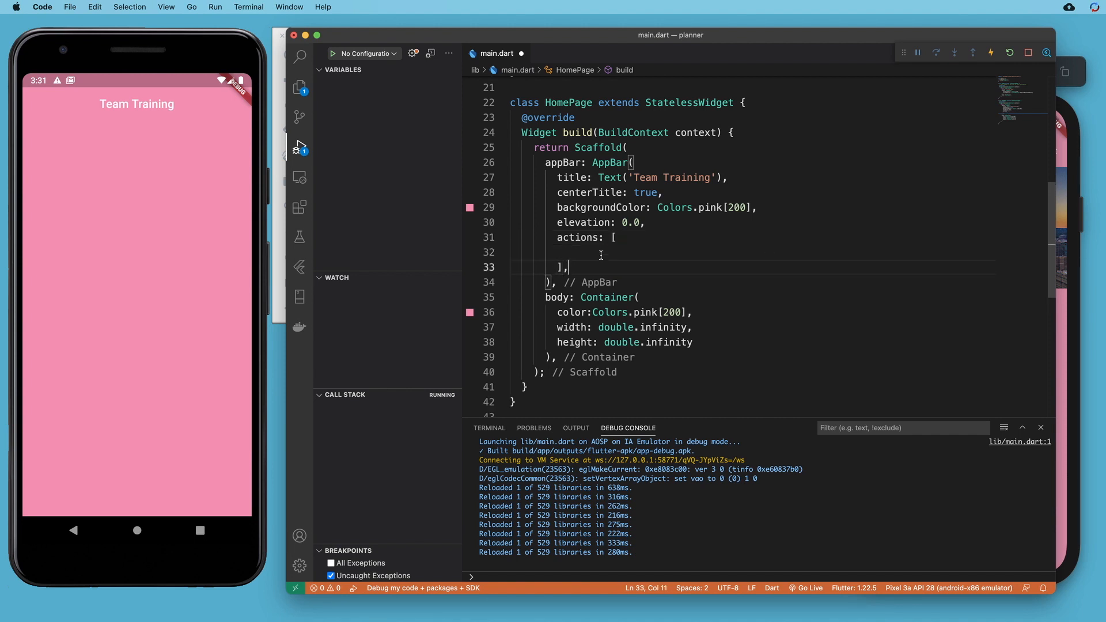
Add TextButton(child: Text('Next'), onPressed: (){},) inside actions and save to hot reload
type("Text")
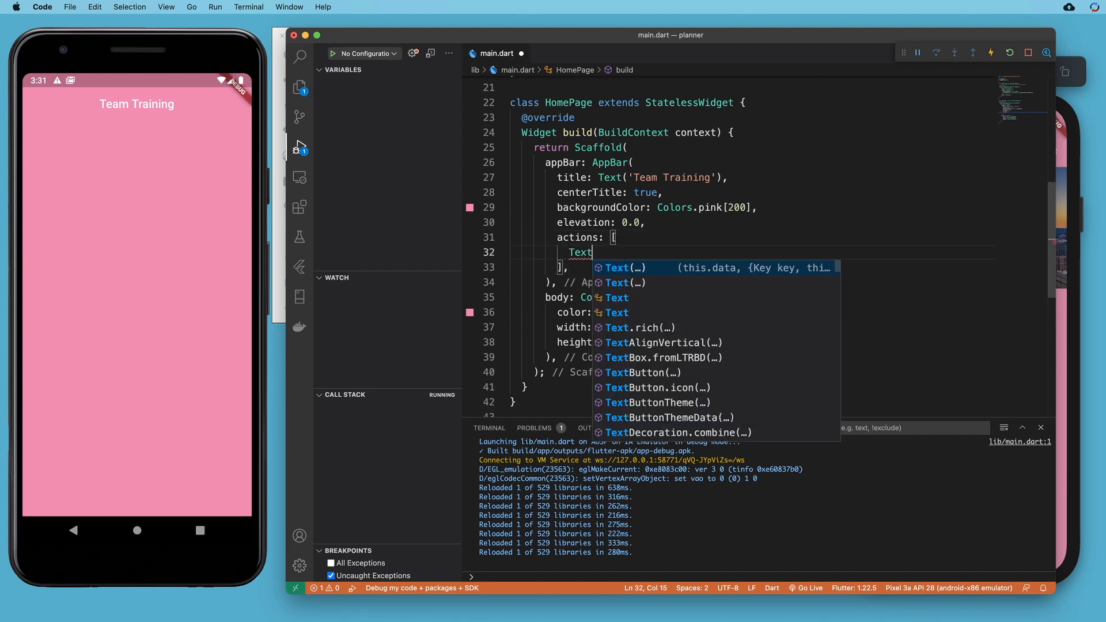
type("Button(child: Text('Next'),onPressed: ,")
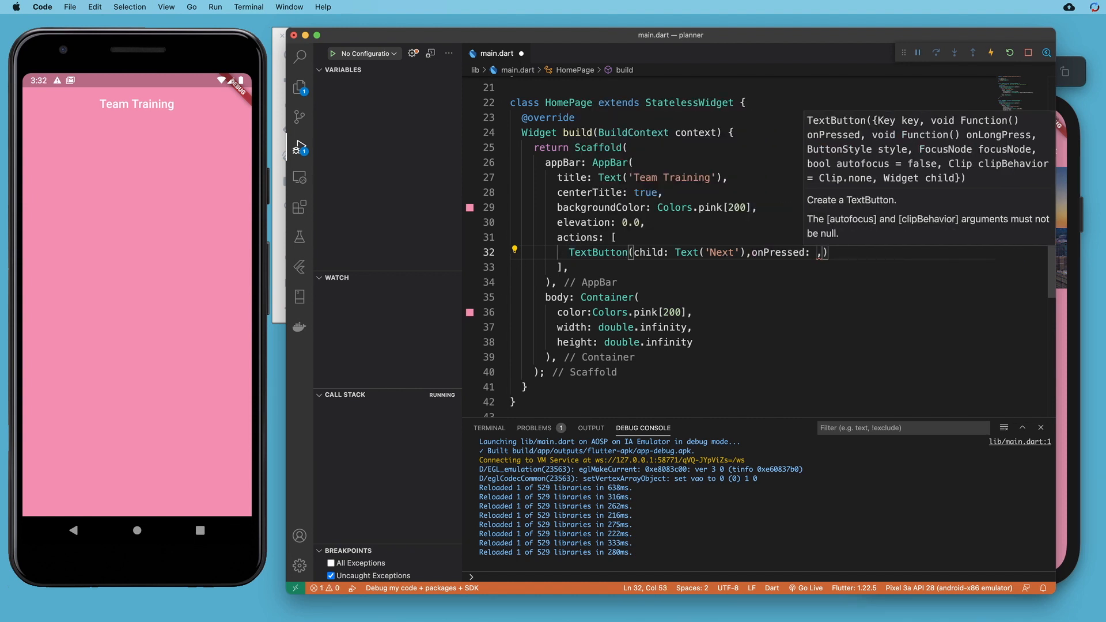
type("(){}")
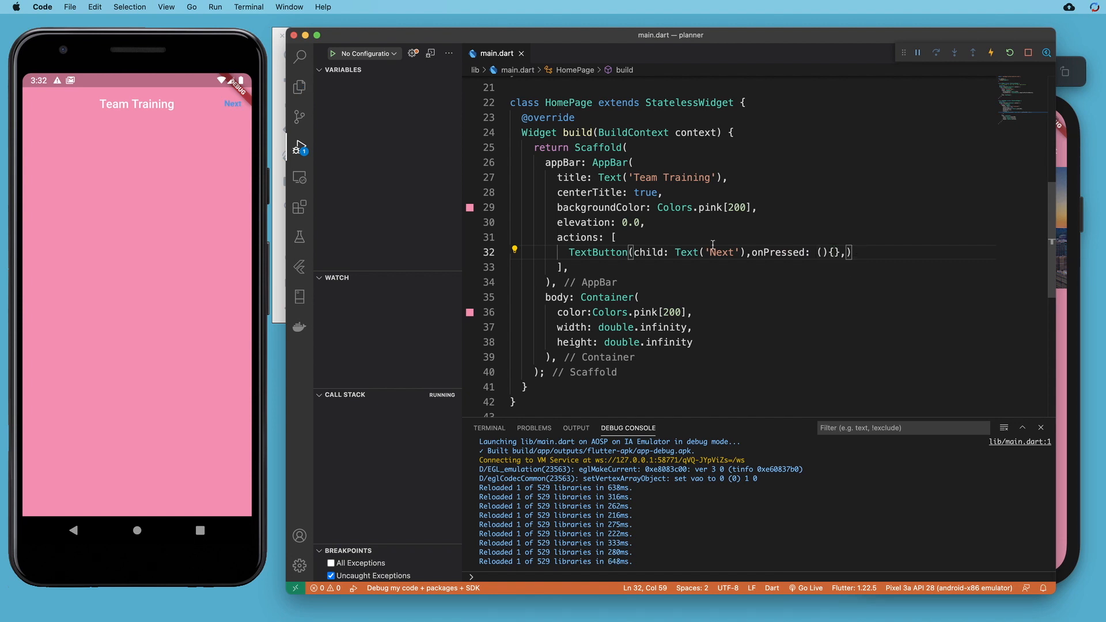
mouse_move(922, 341)
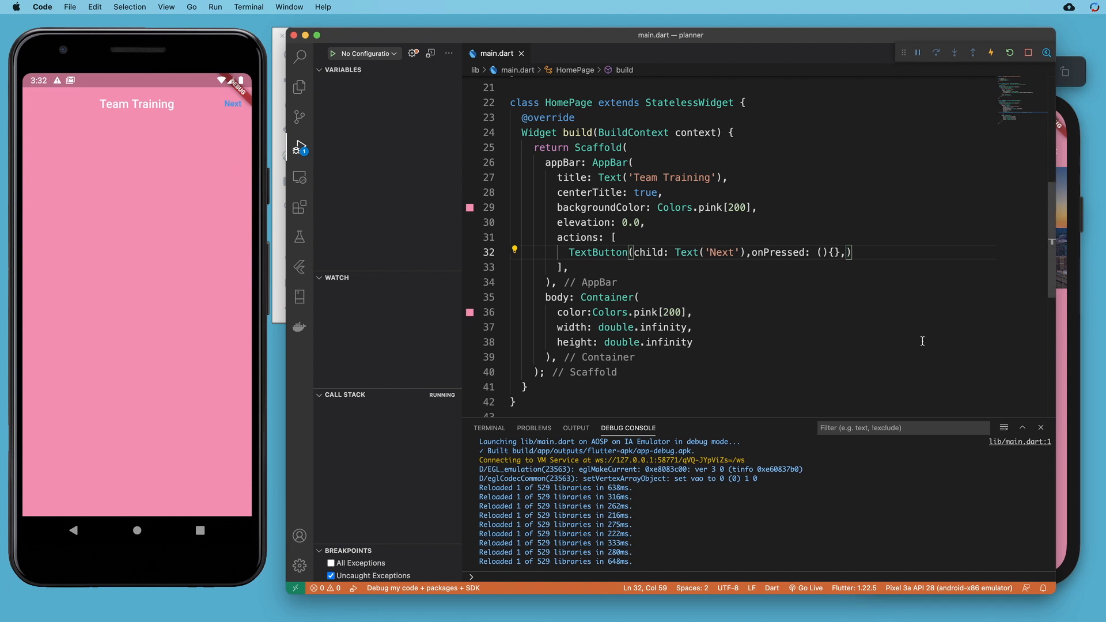
mouse_move(234, 113)
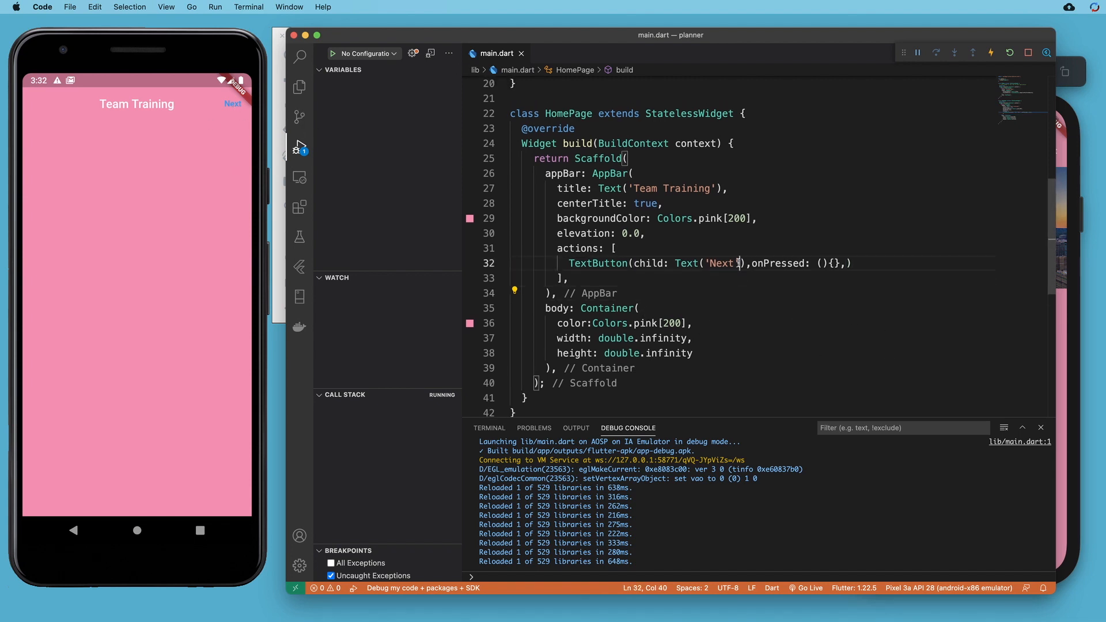
Give the Next text style: TextStyle(color: Colors.white), save, and compare with the iPhone Simulator
type(",s")
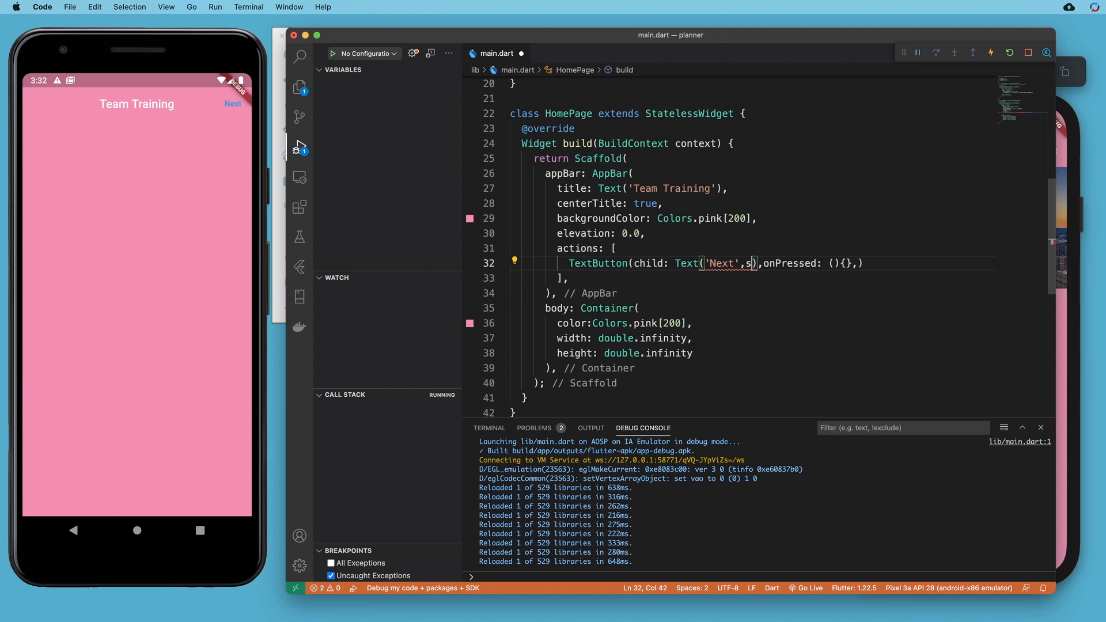
type("tyle:")
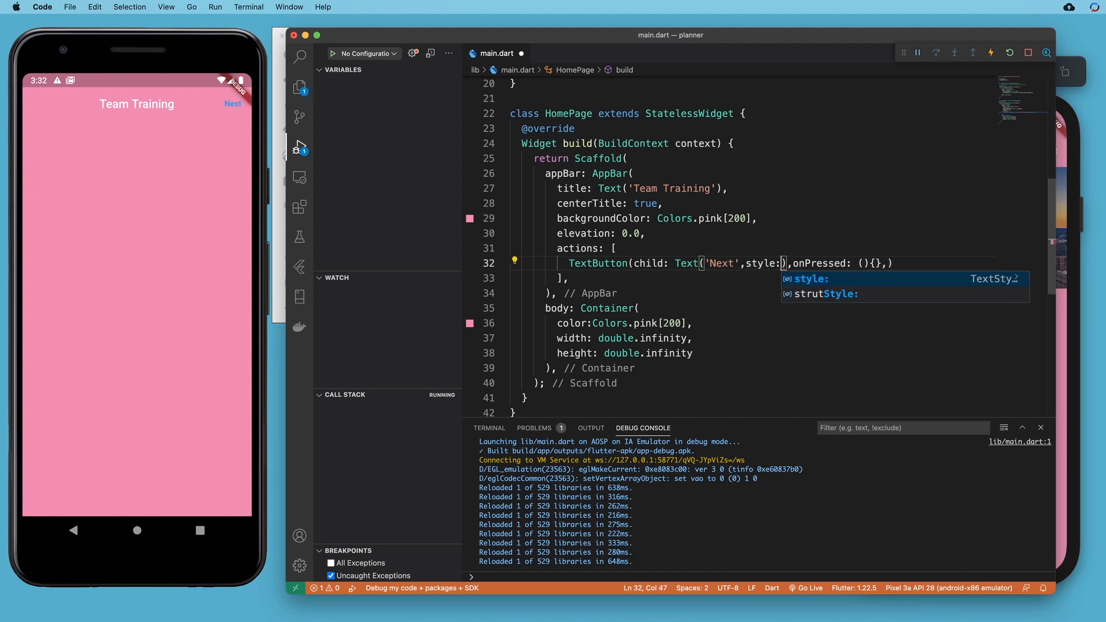
type("Text")
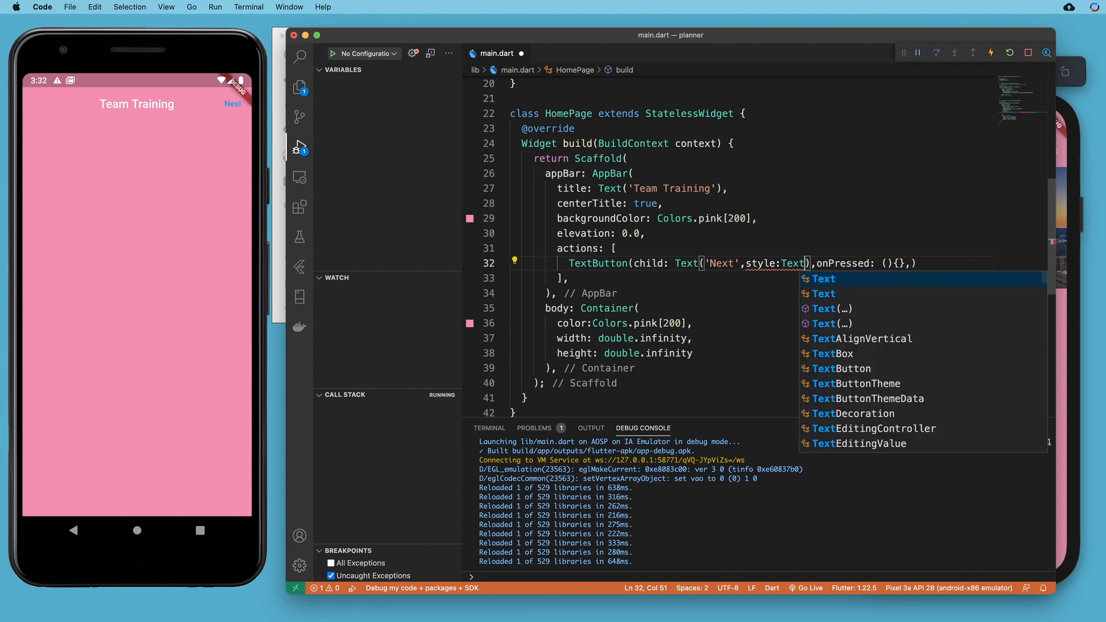
type("Style(colo")
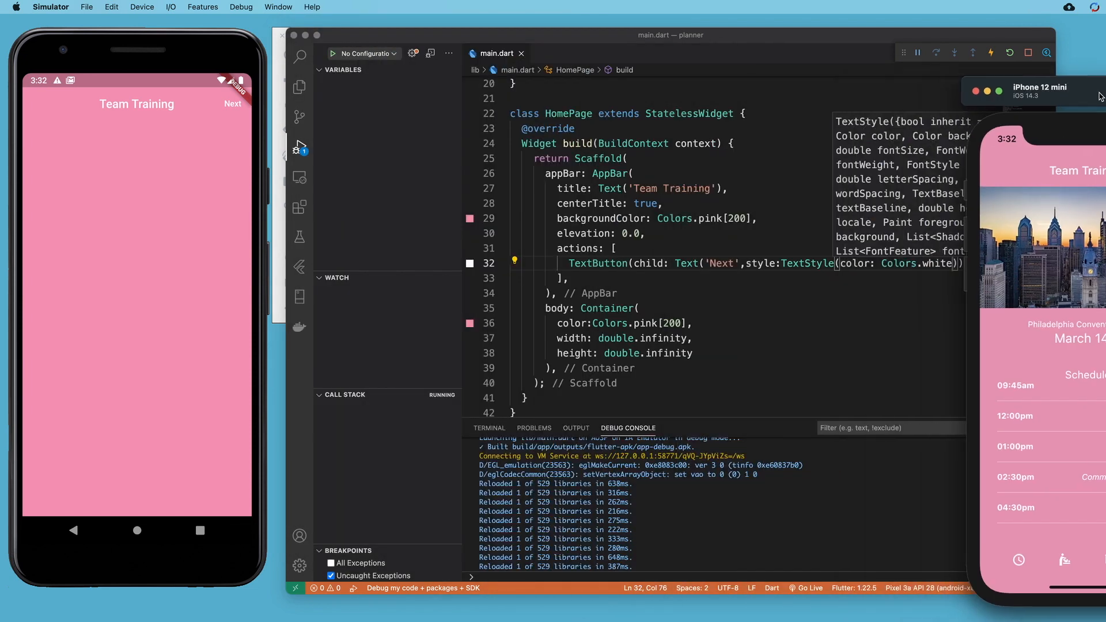
left_click(703, 327)
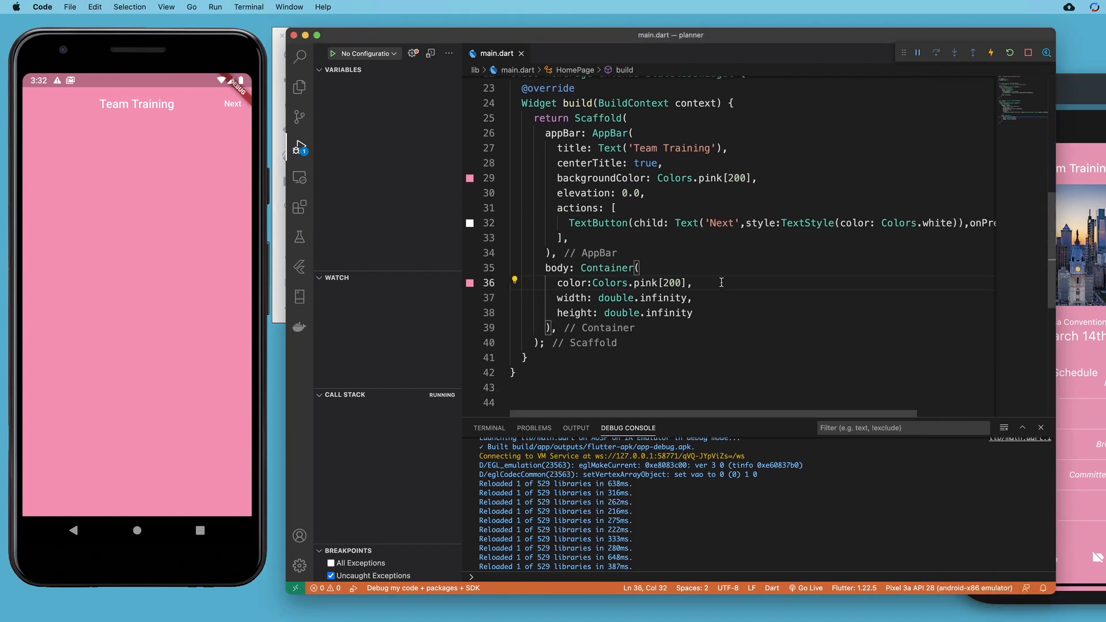
After the container's height: double.infinity line, begin a new child: property
left_click(605, 266)
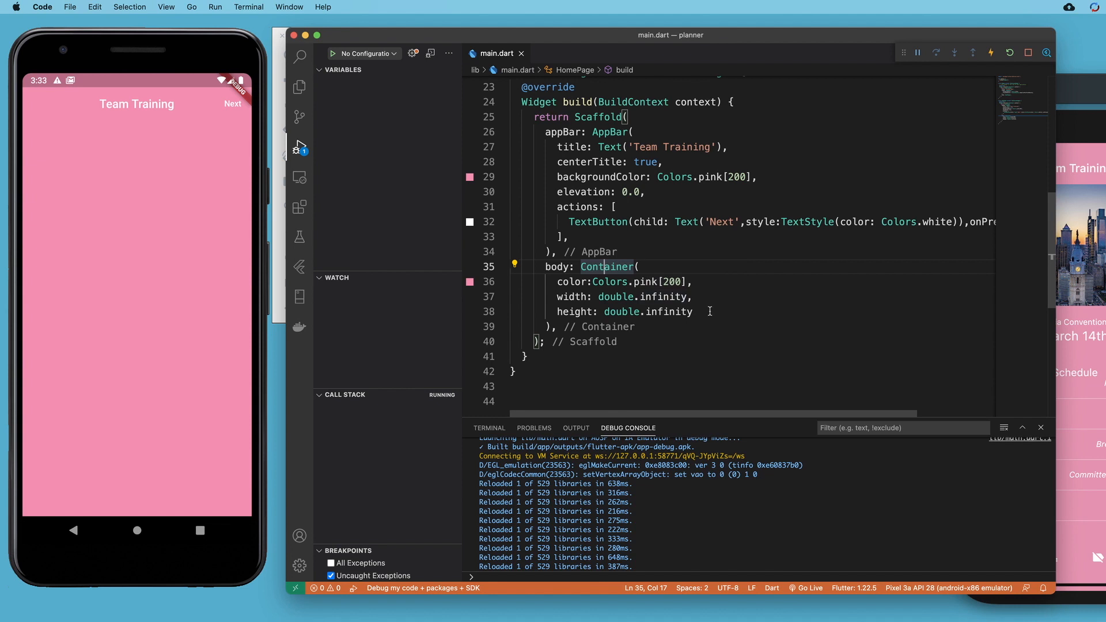
left_click(694, 311)
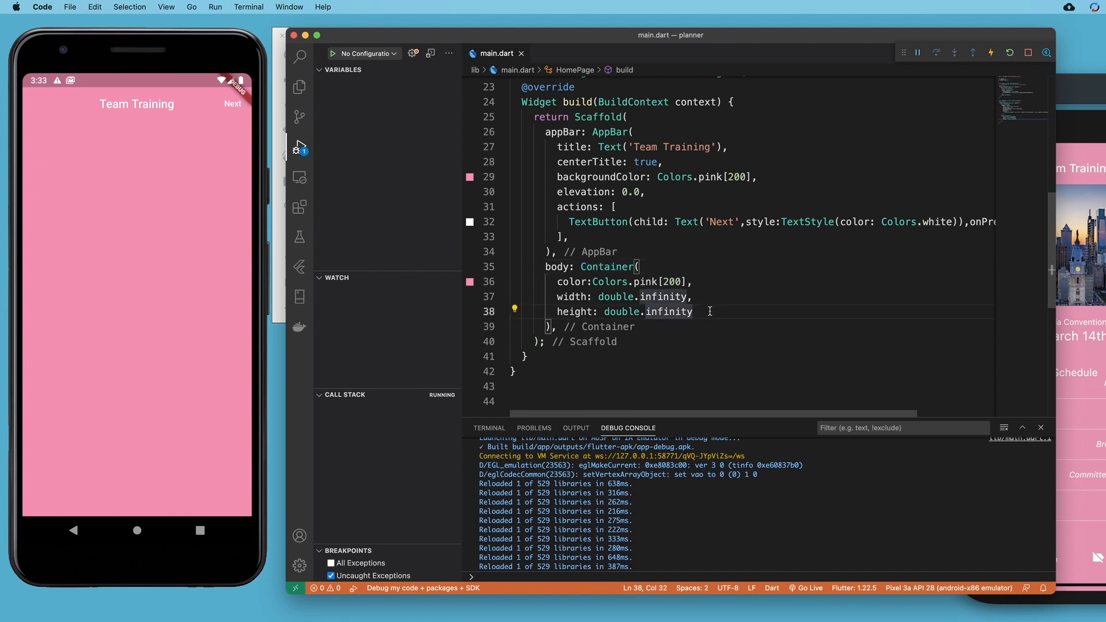
type("child: ,")
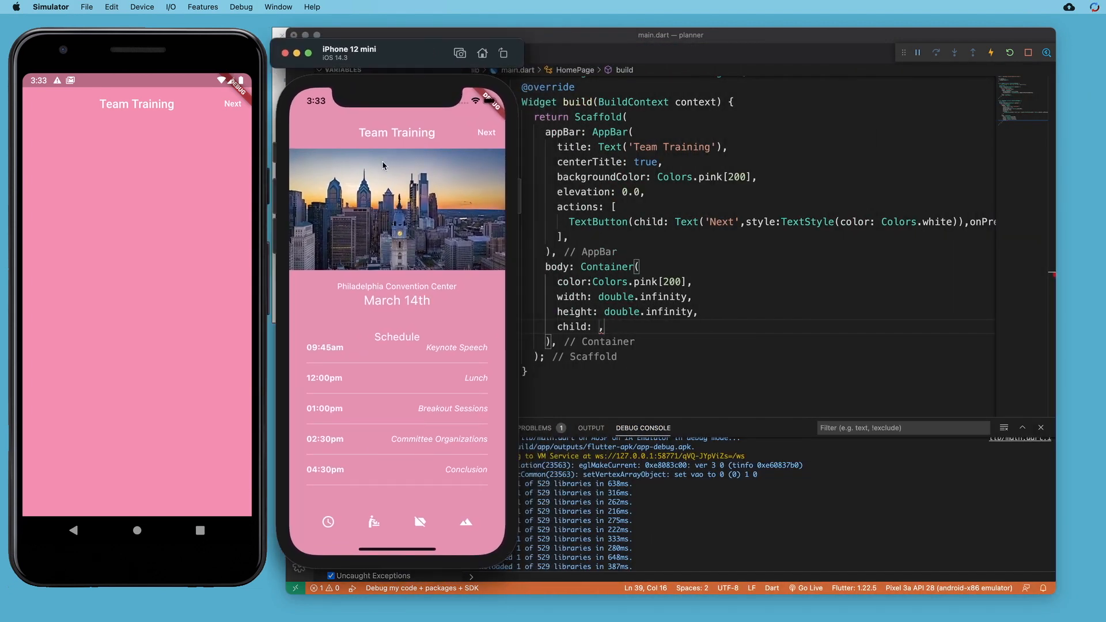
mouse_move(378, 152)
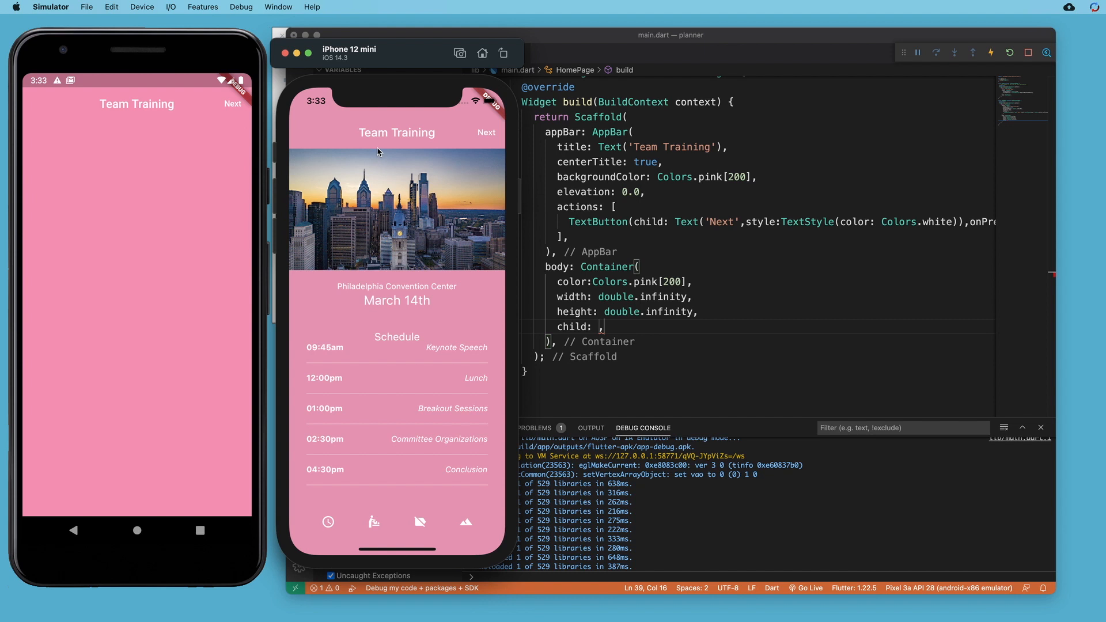
mouse_move(407, 268)
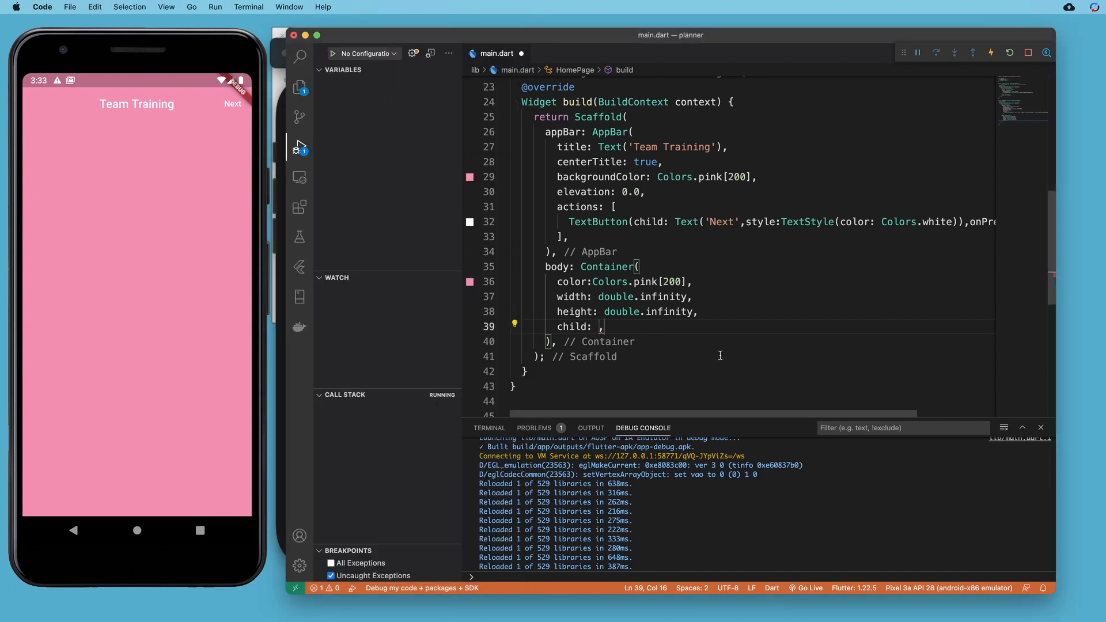
Make the child Column( children:[] ) with an indented blank line ready for the first widget
type("Column(")
type("chi")
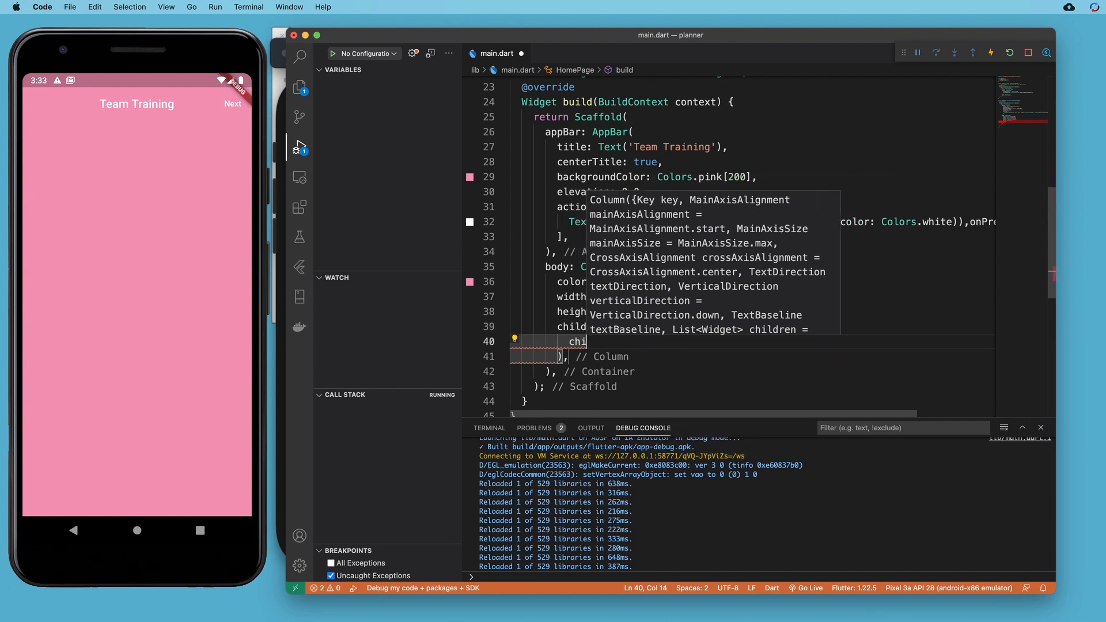
type("ldre")
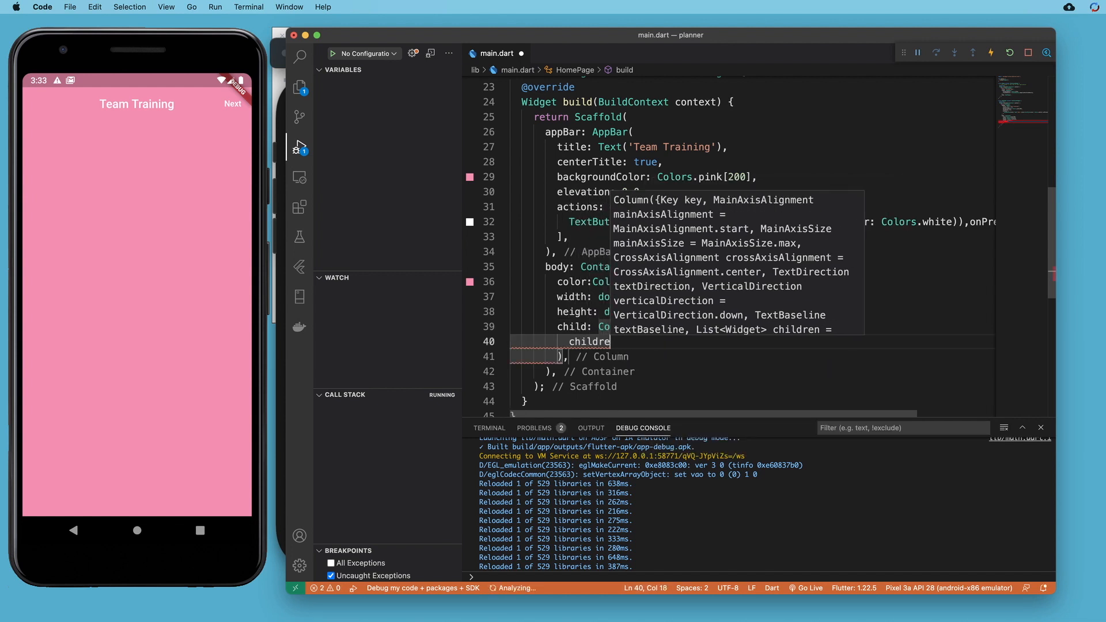
type("n:[]")
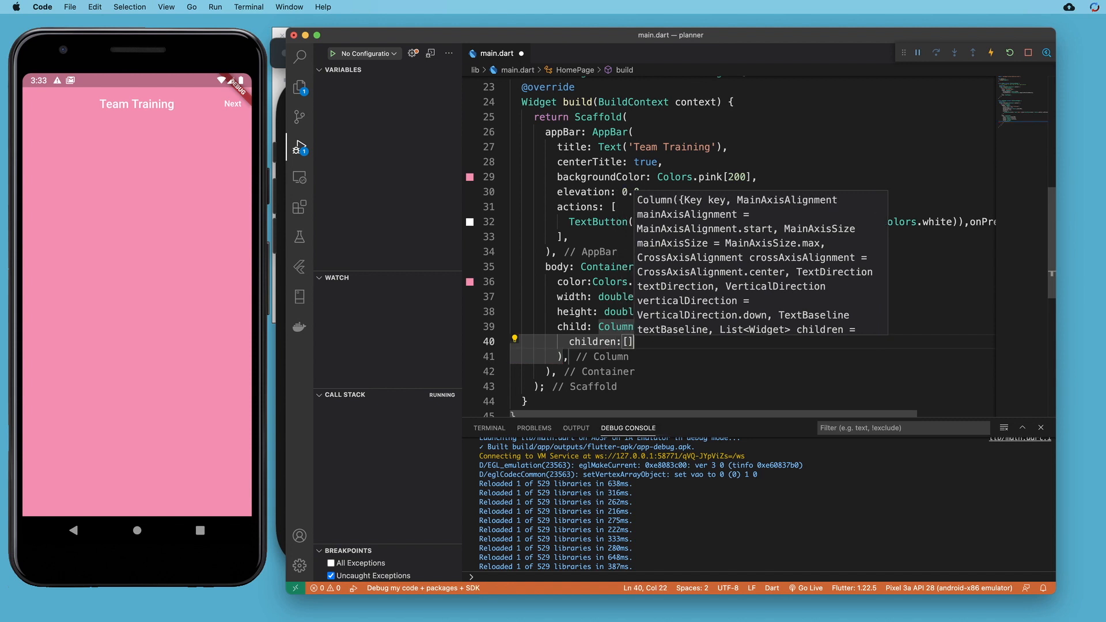
key("enter")
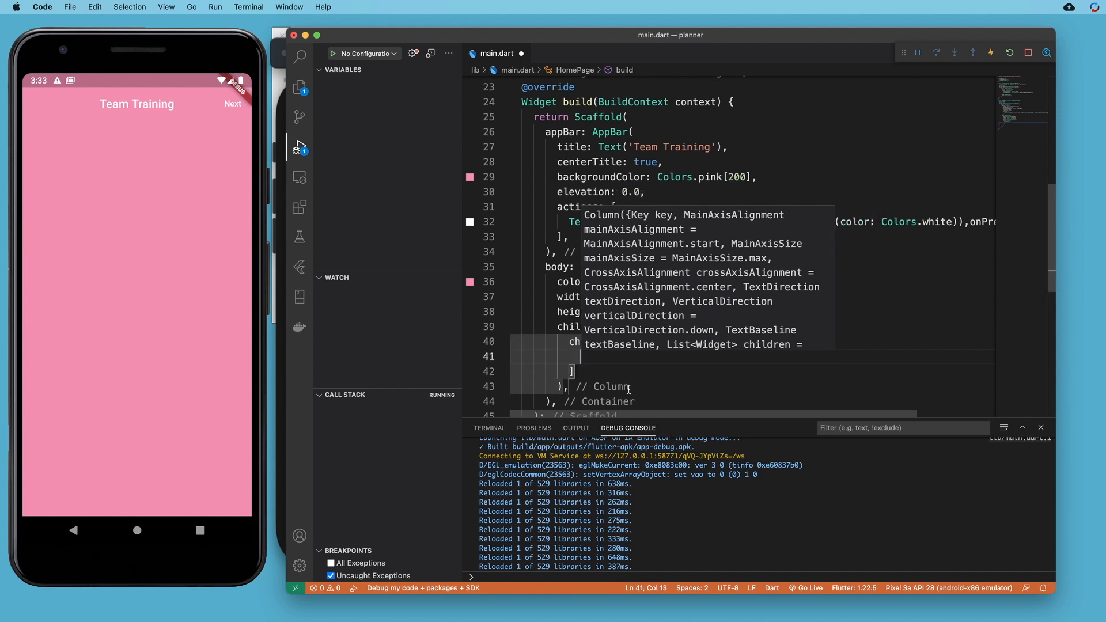
key("Escape")
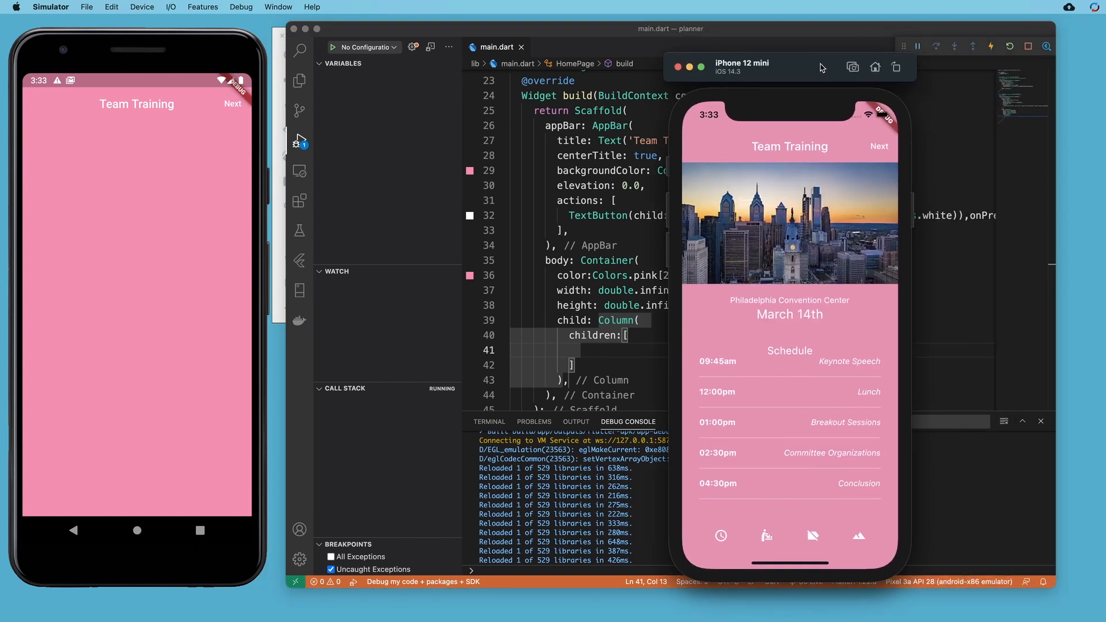
mouse_move(793, 239)
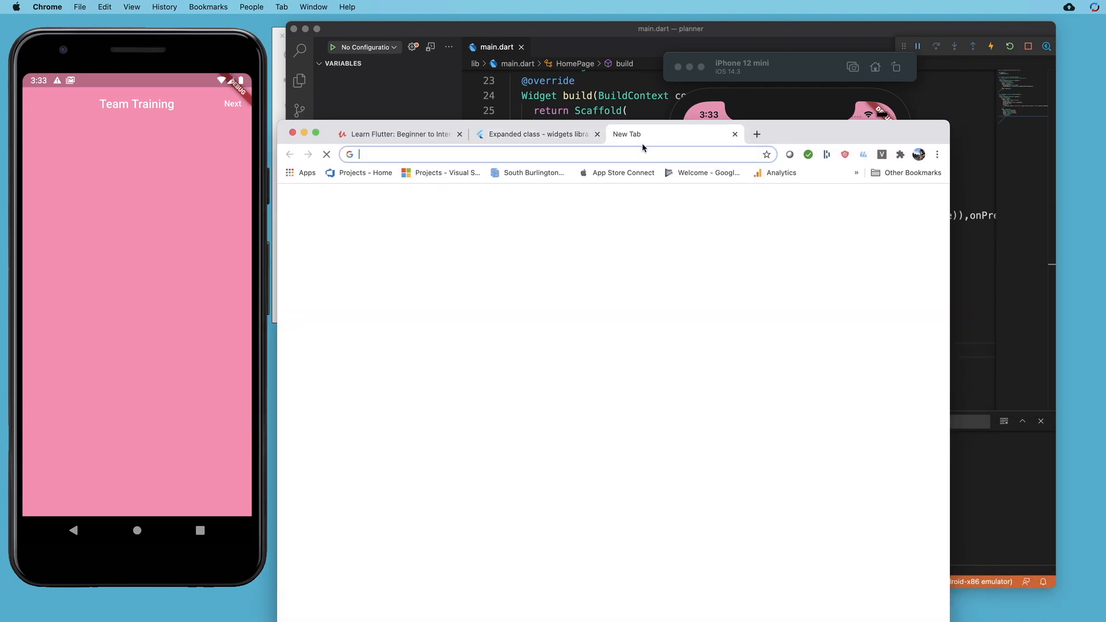
Search google.com for 'philadelphia' and switch to the Images results of skyline photos
type("google.com")
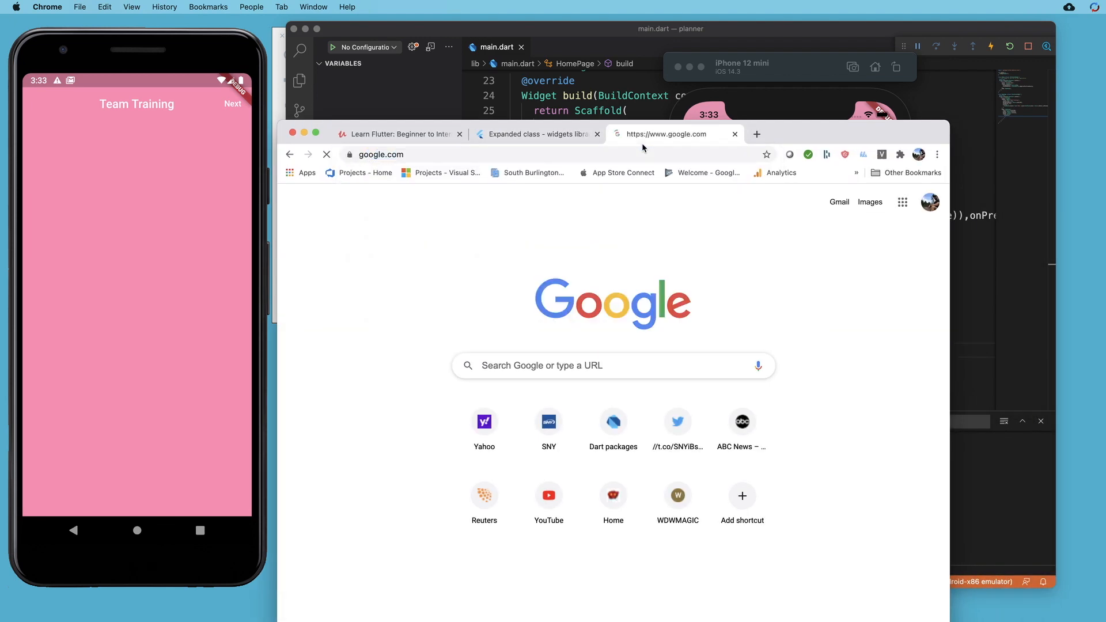
type("philadelphia")
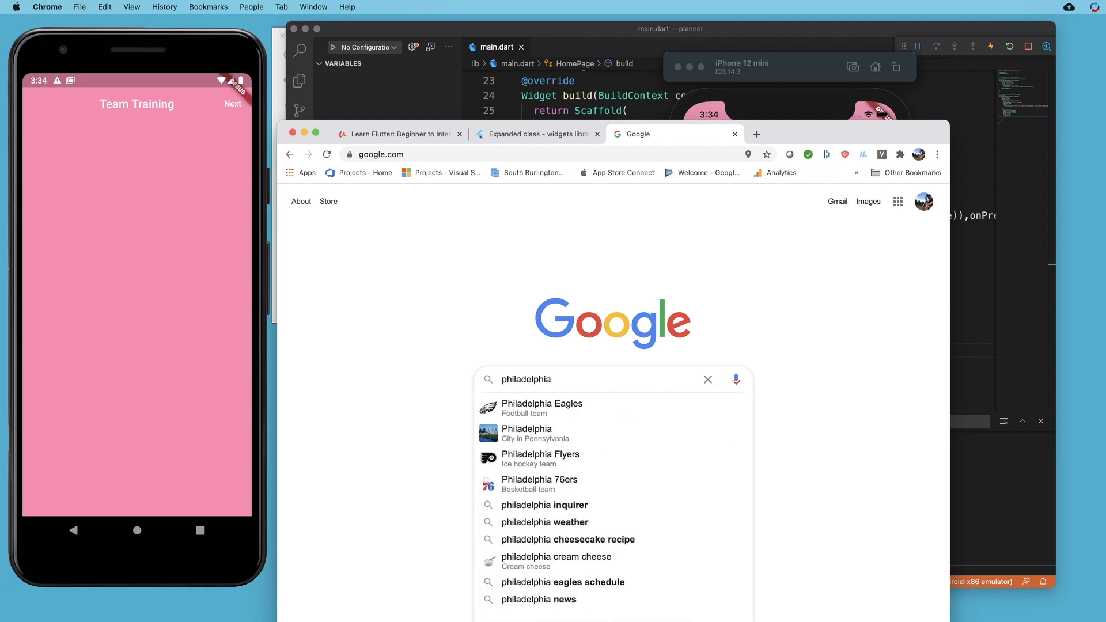
key("Return")
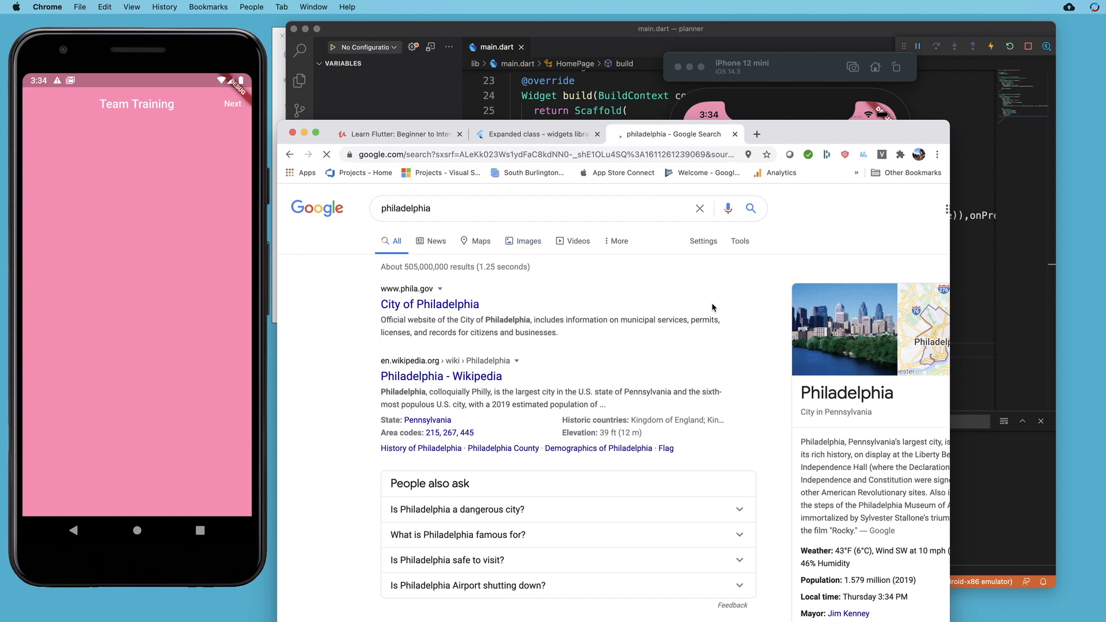
left_click(529, 241)
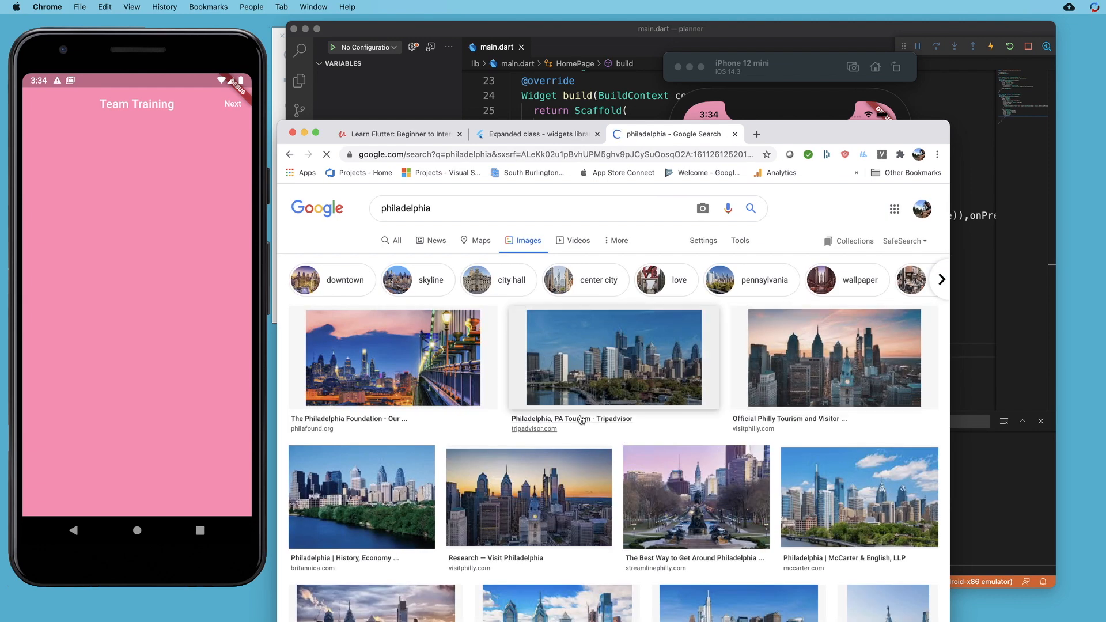
mouse_move(841, 450)
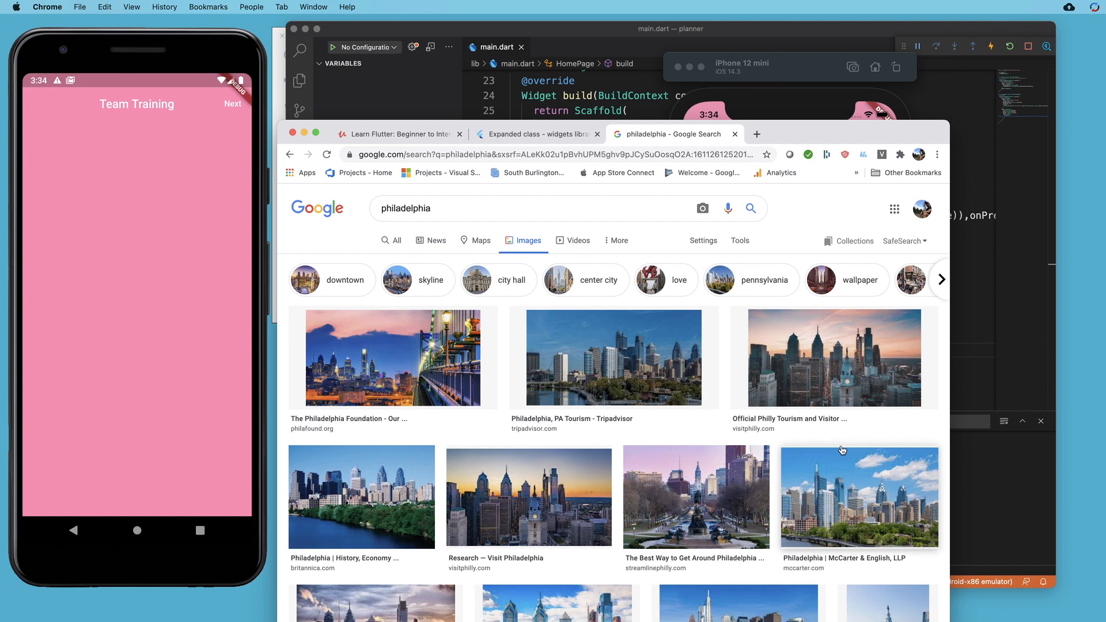
mouse_move(860, 499)
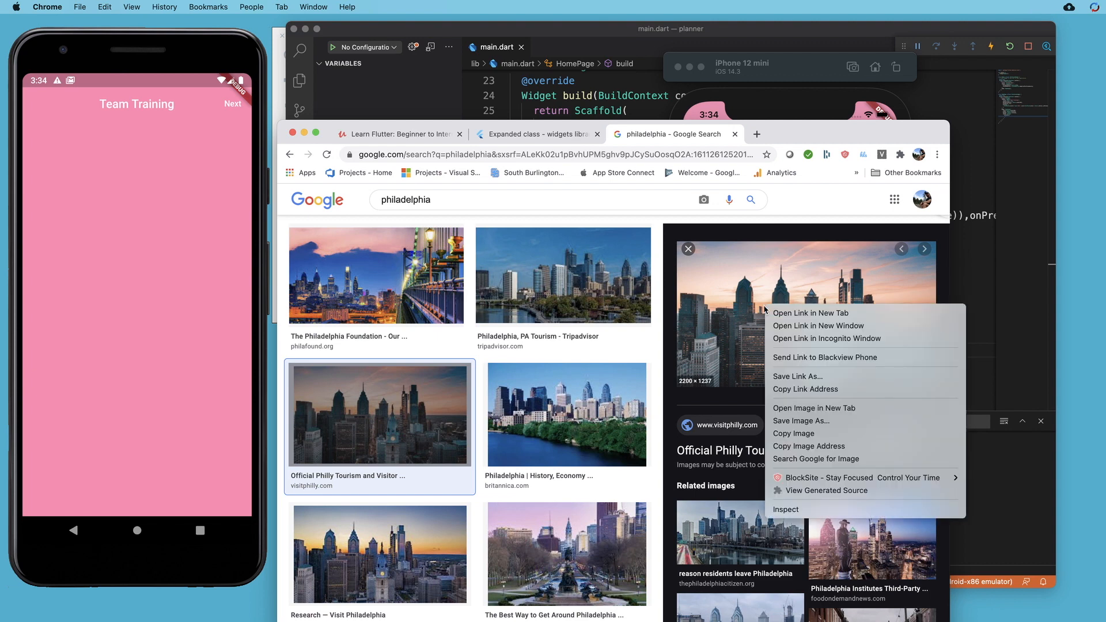
mouse_move(809, 446)
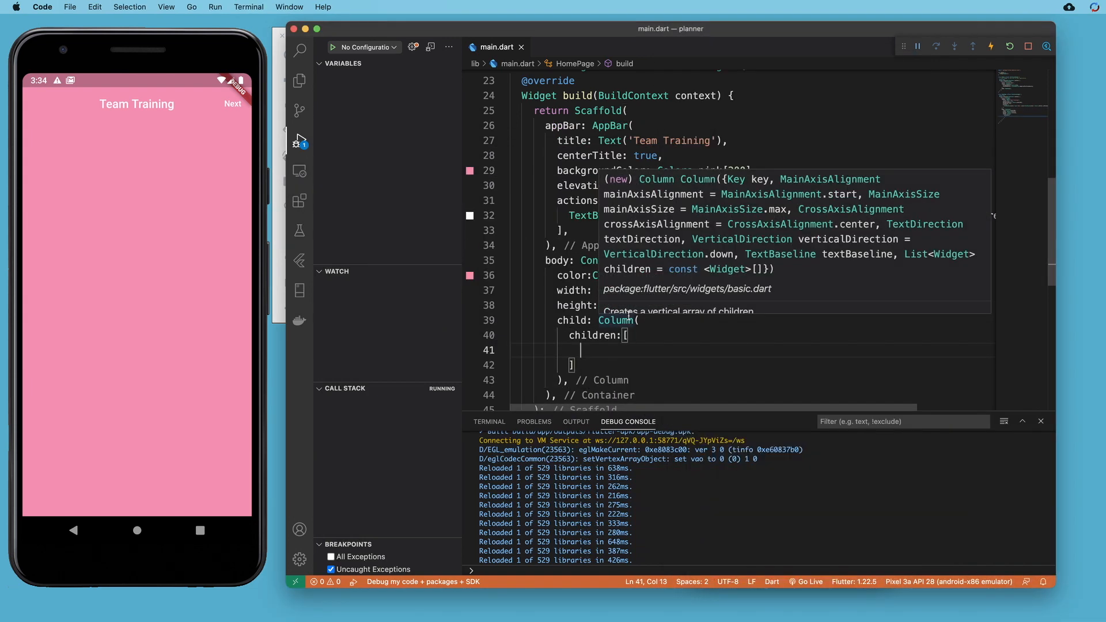
Add Image.network('') in the Column with the copied skyline URL and save so the photo shows at the top
type("Image.network")
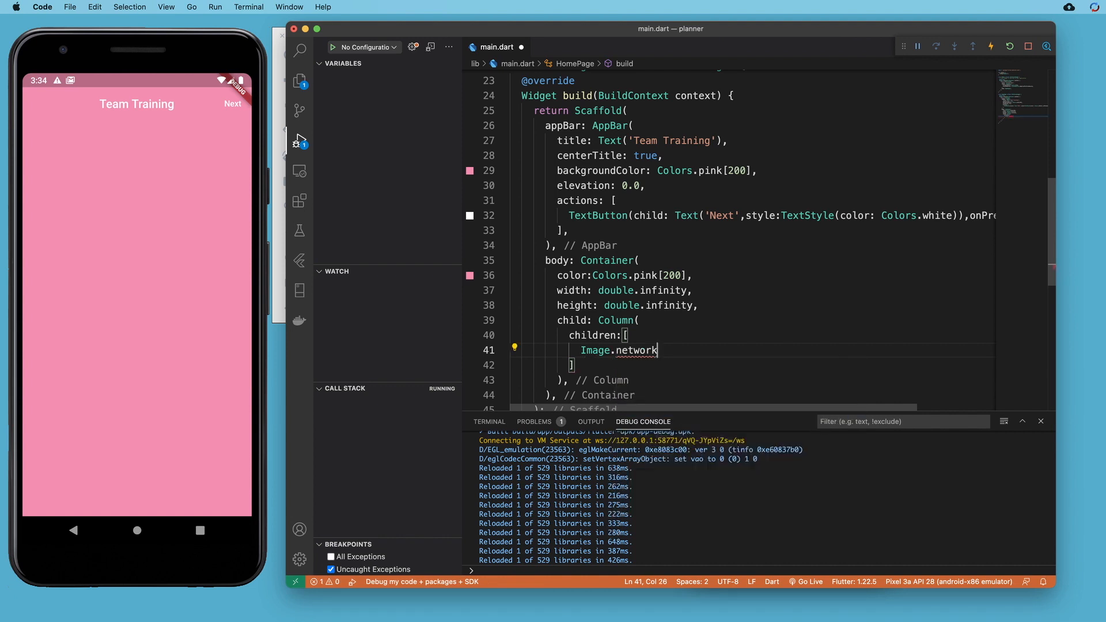
type("('')")
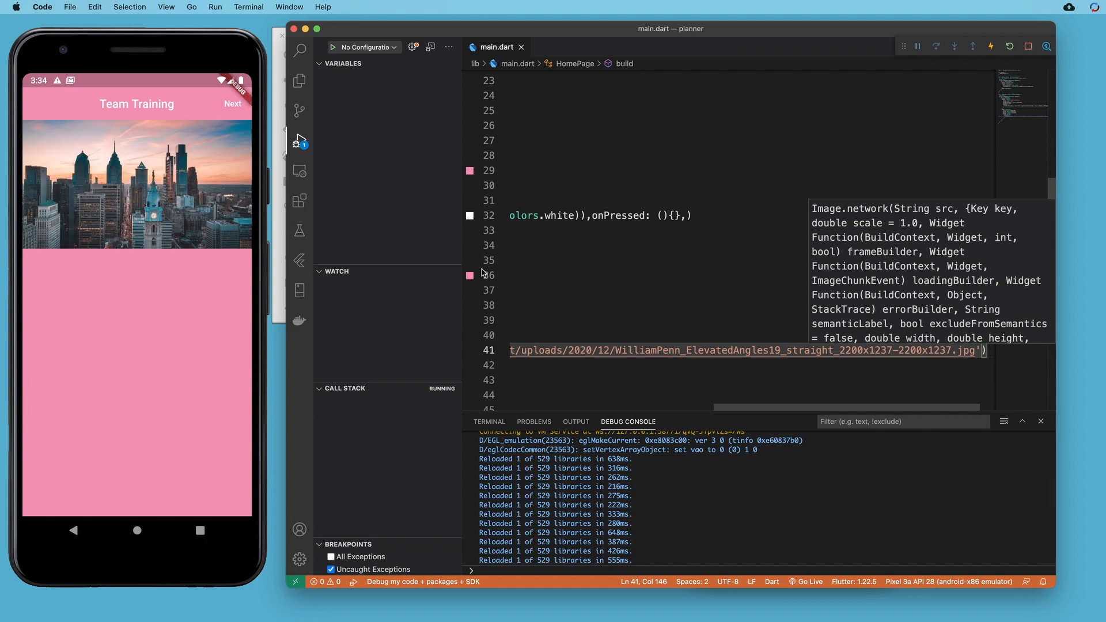
scroll("left", 3)
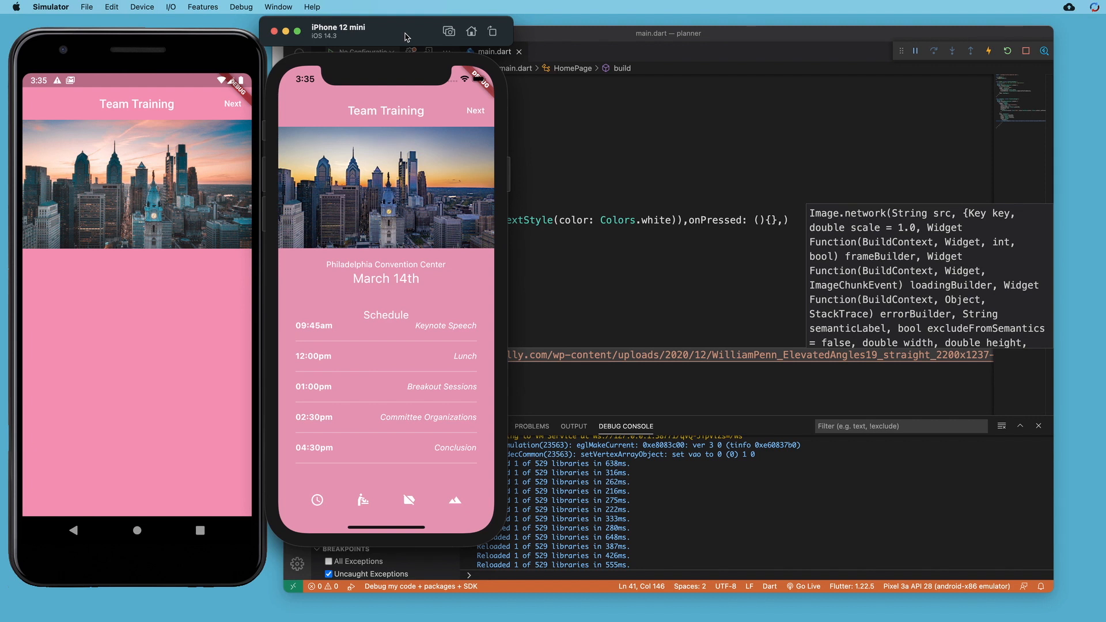
mouse_move(210, 234)
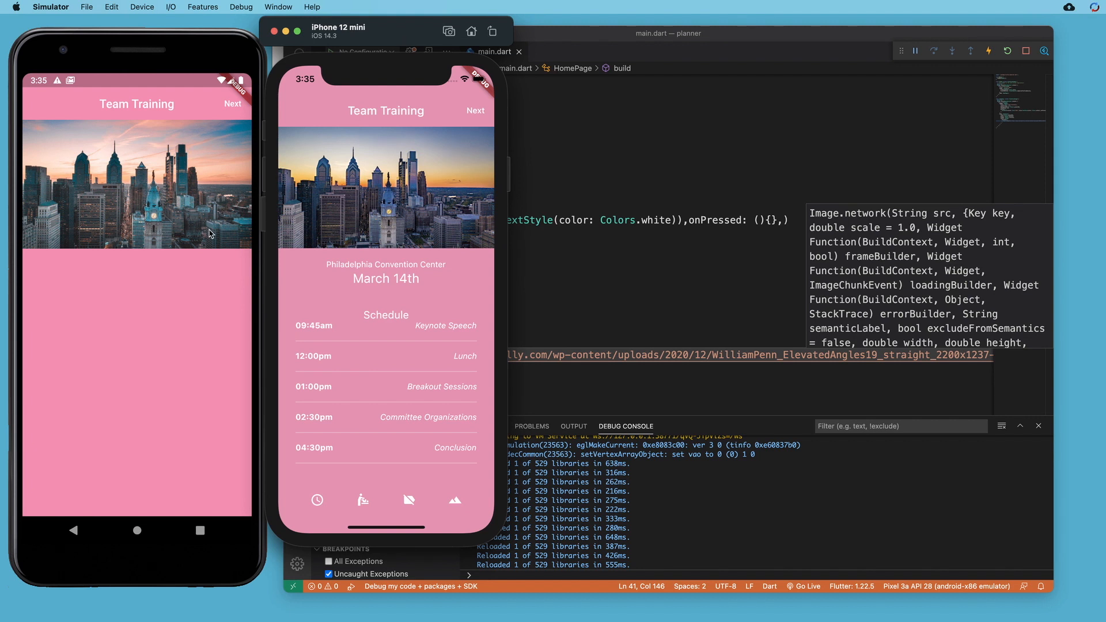
mouse_move(155, 234)
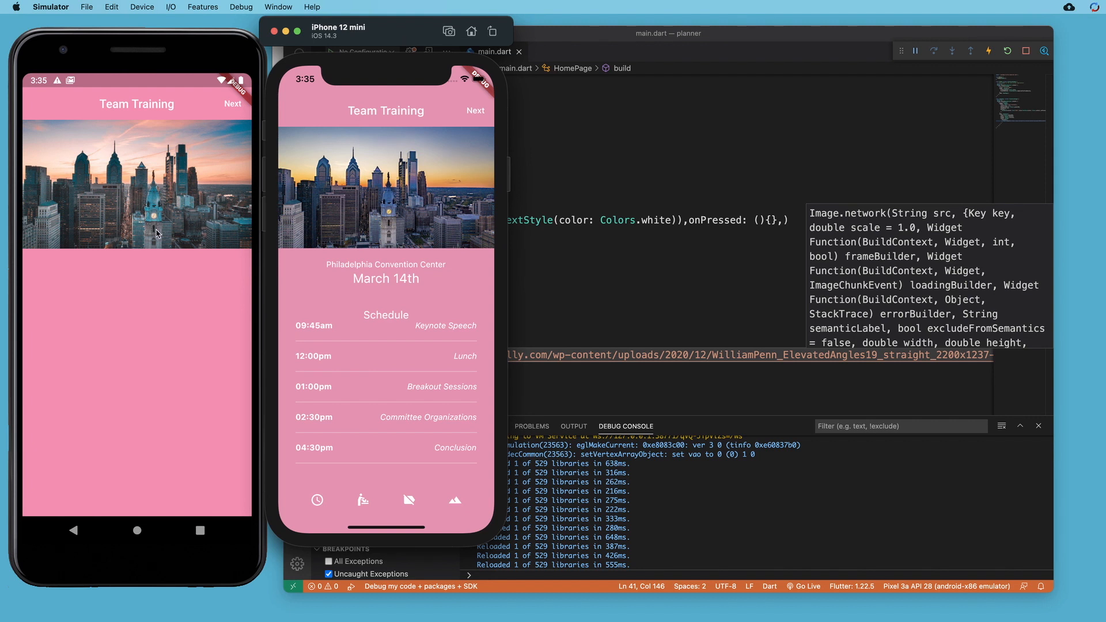
mouse_move(322, 180)
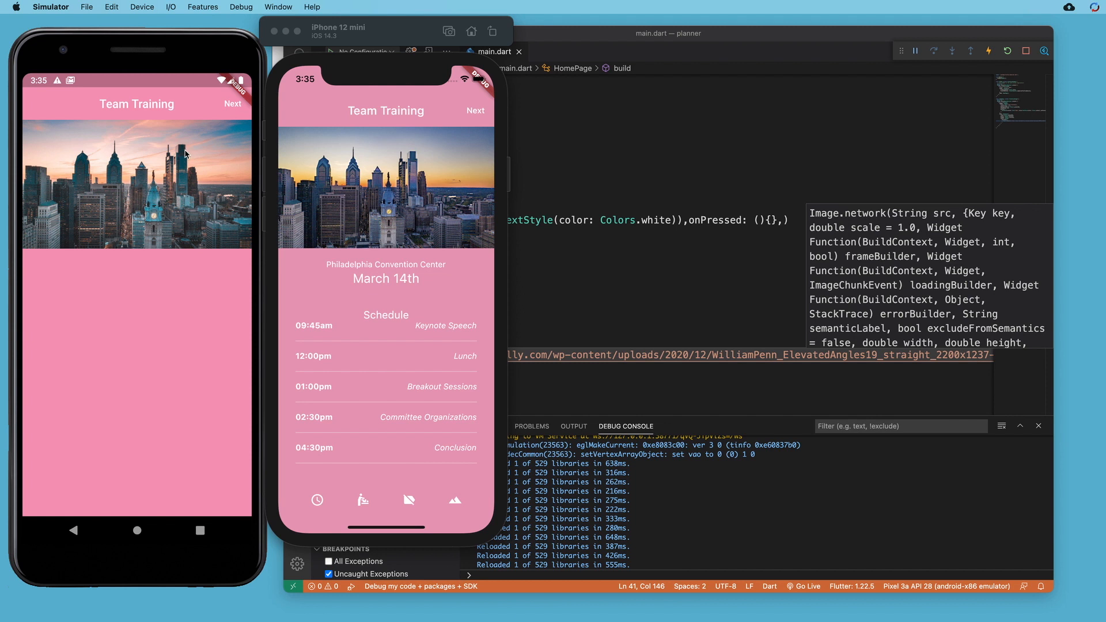
mouse_move(219, 178)
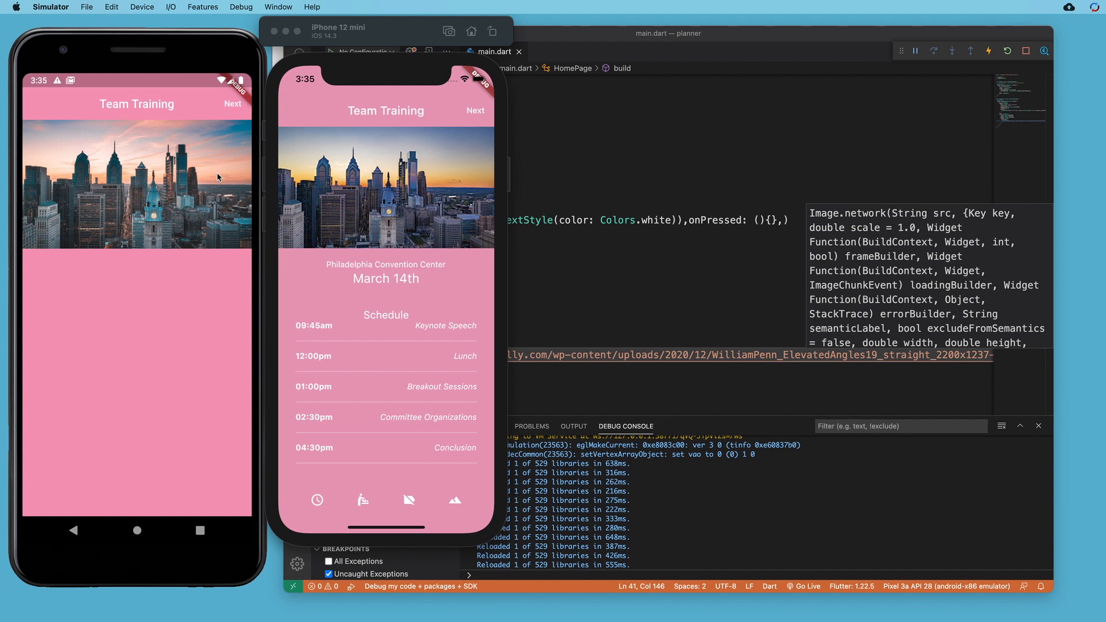